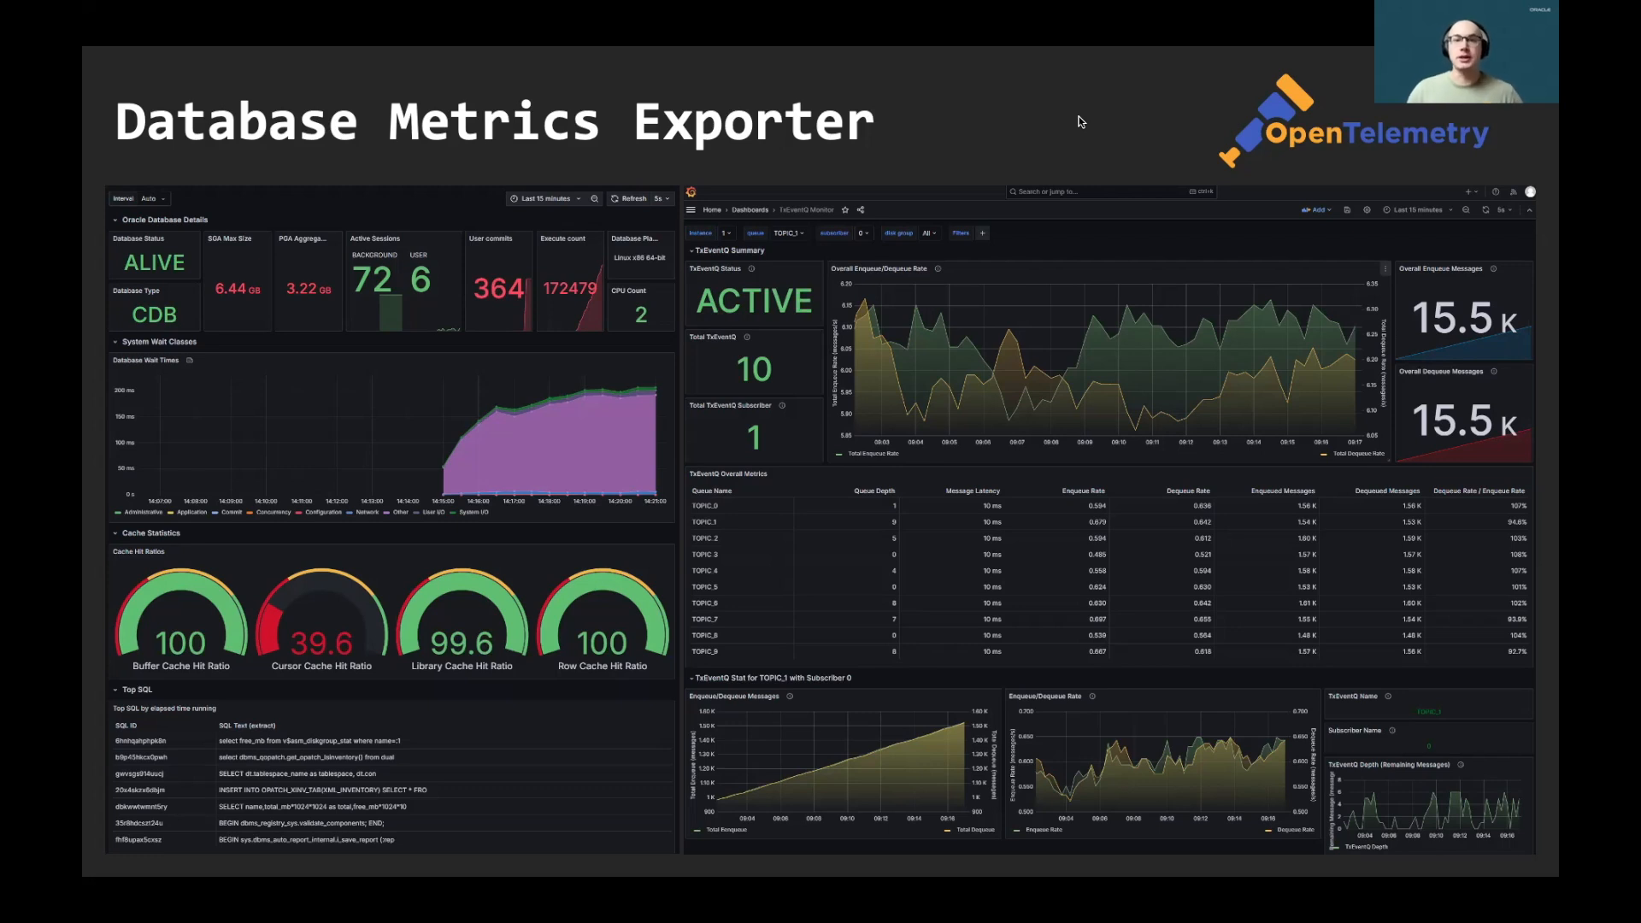
- Advance past the Grafana slide and show the Observability Exporter image page with tags 2.1.0 and 2.0.4
key(Right)
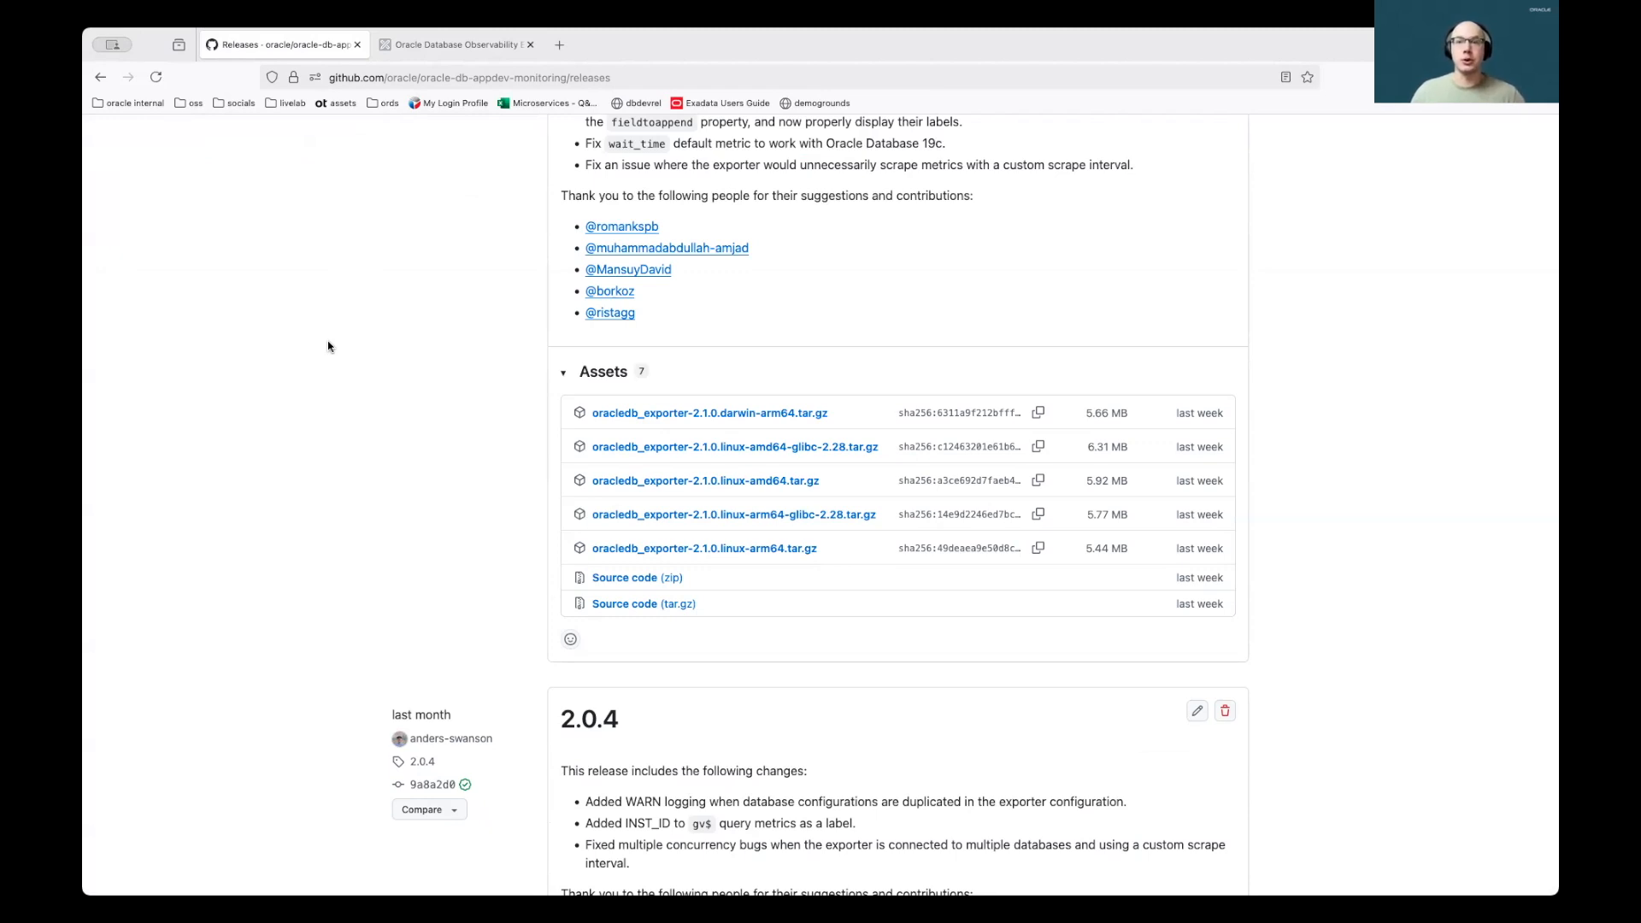
click(456, 43)
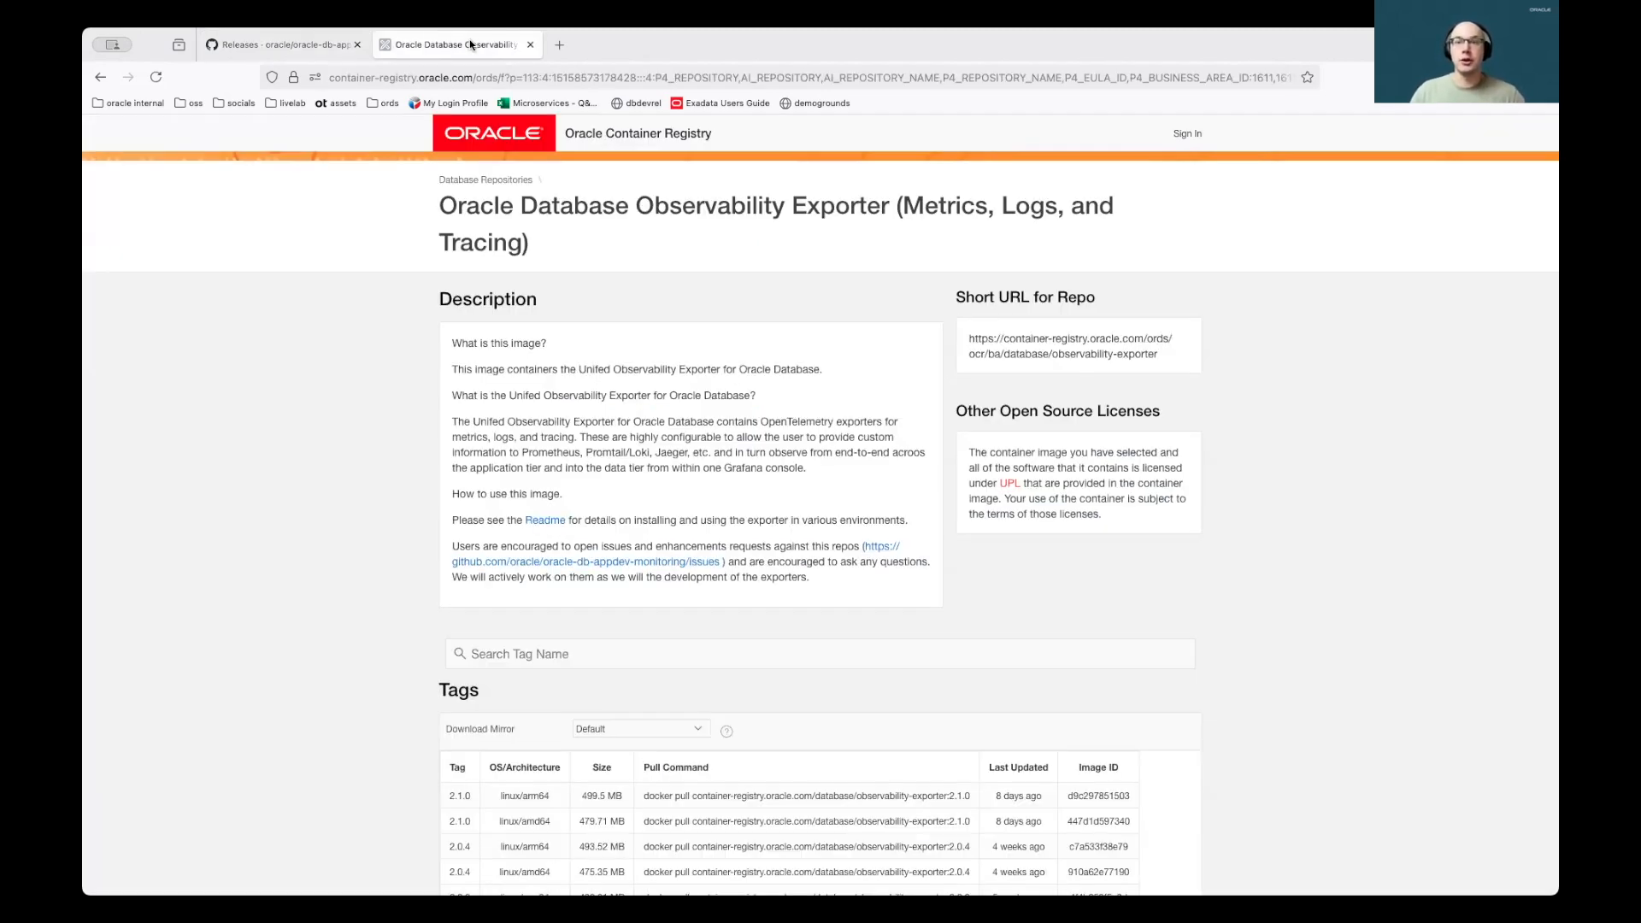